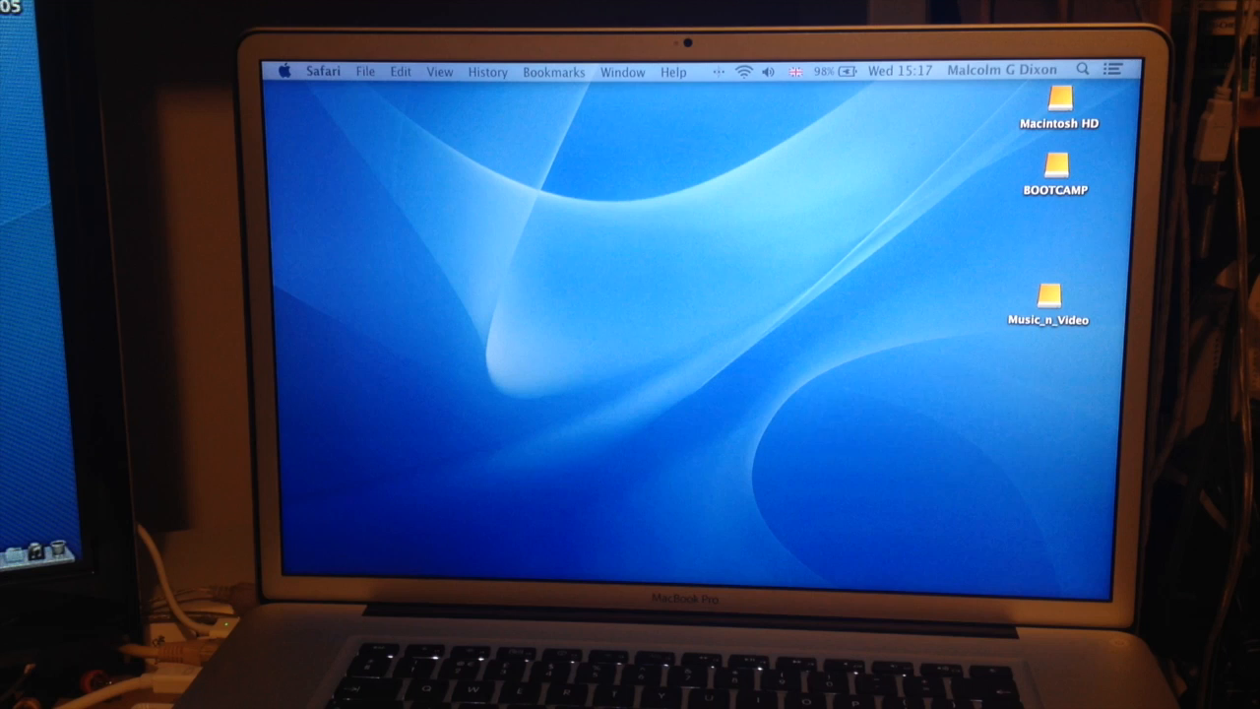
{"action": "mouse_move", "coordinate": [667, 130]}
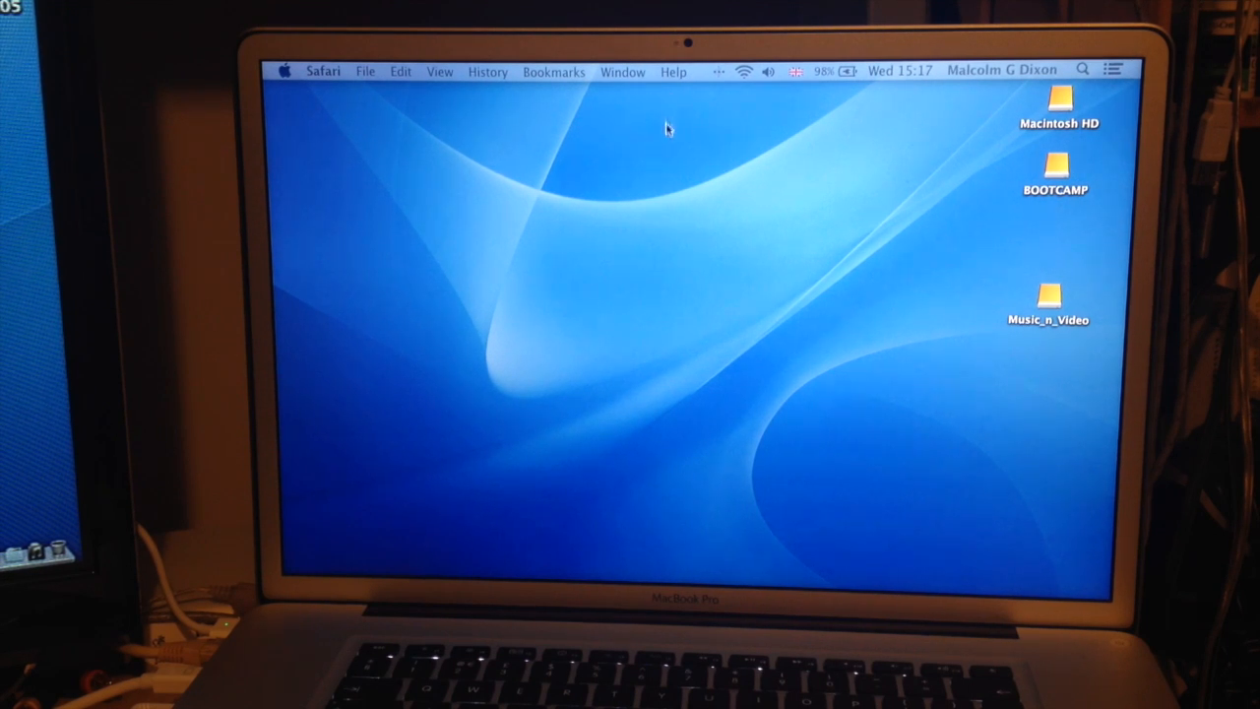
{"action": "mouse_move", "coordinate": [689, 118]}
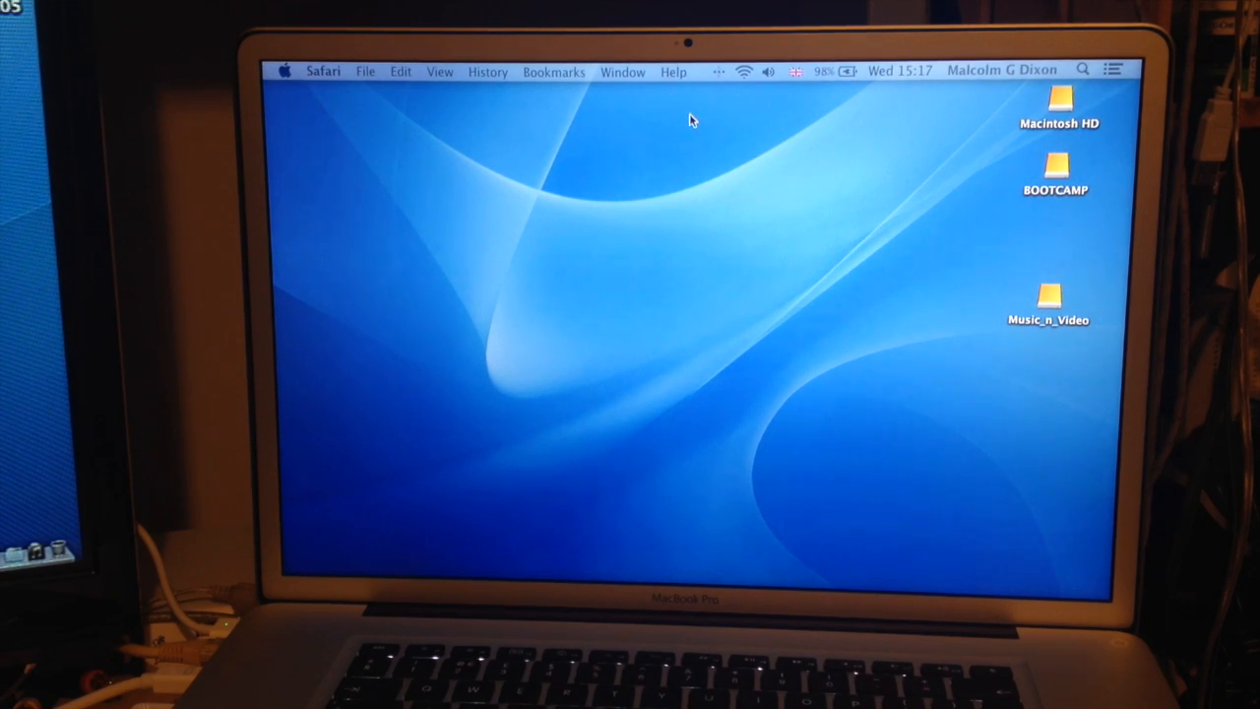
{"action": "mouse_move", "coordinate": [693, 142]}
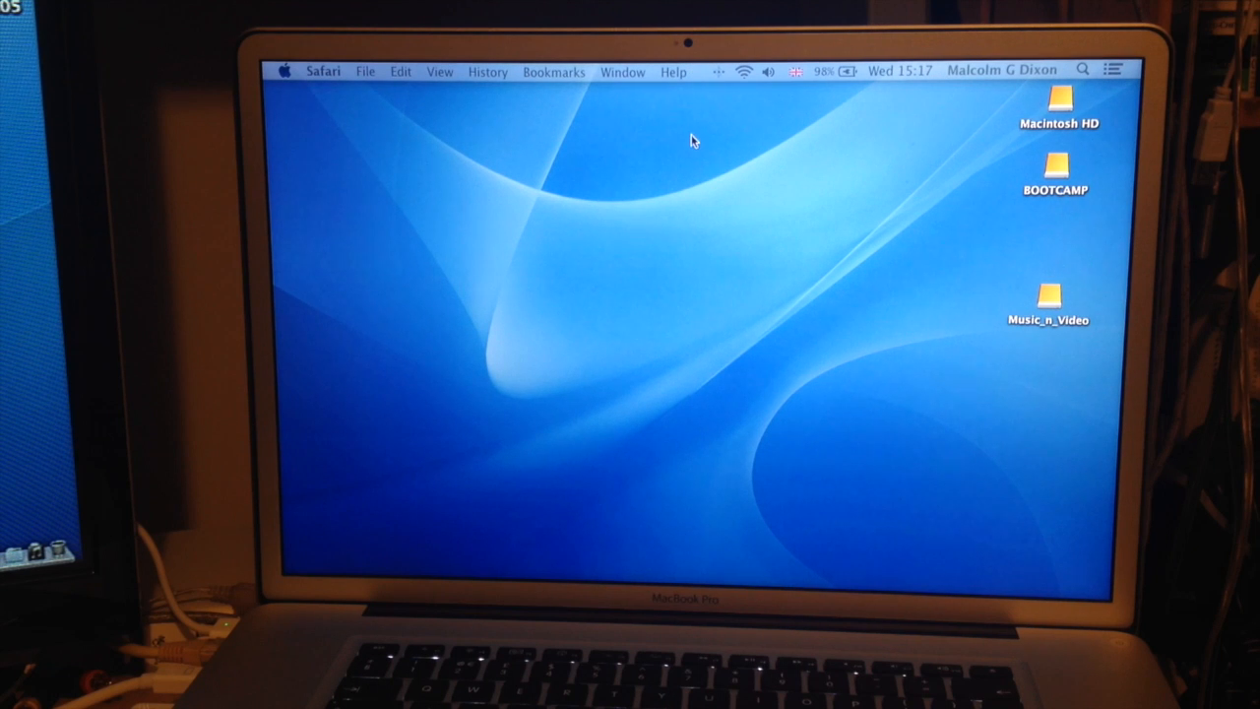
{"action": "mouse_move", "coordinate": [685, 130]}
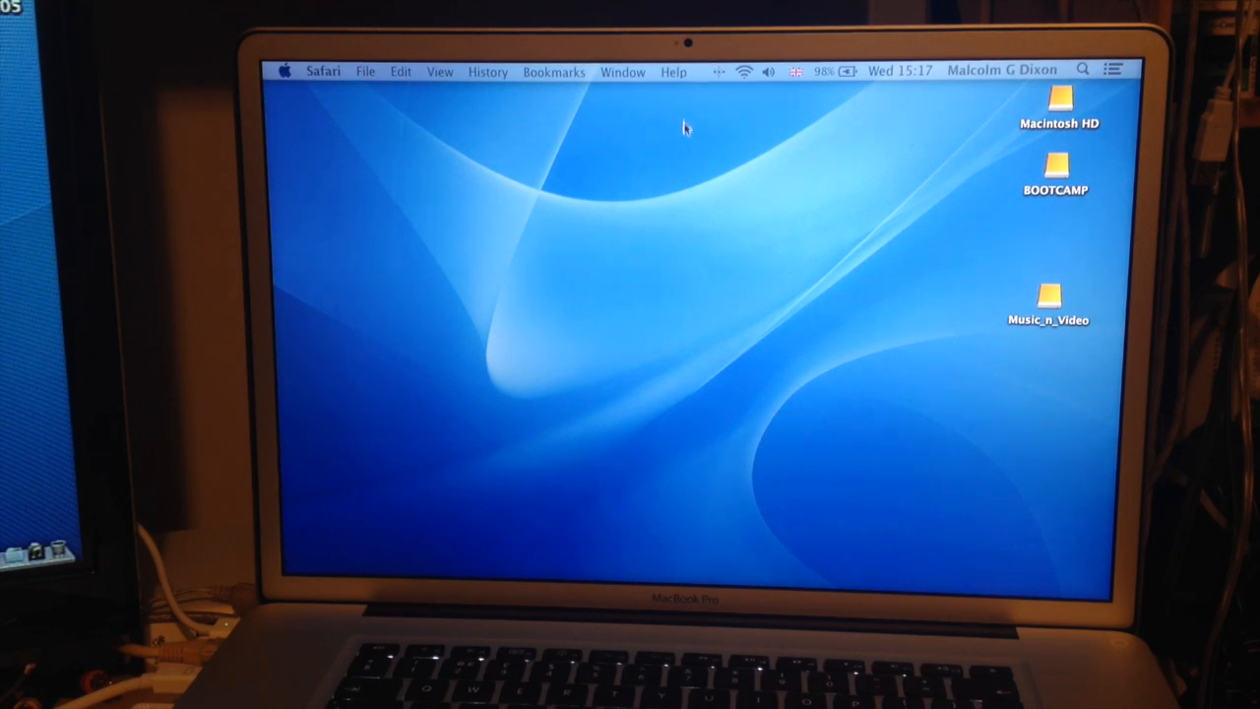
{"action": "mouse_move", "coordinate": [678, 170]}
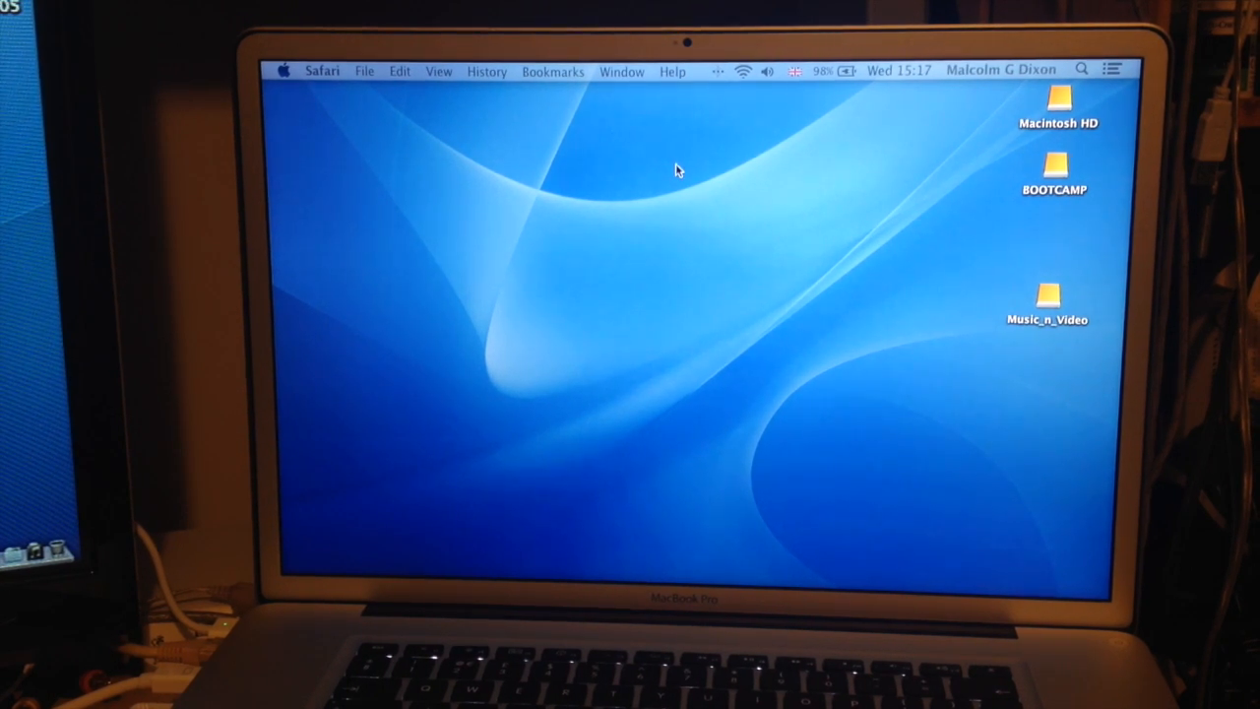